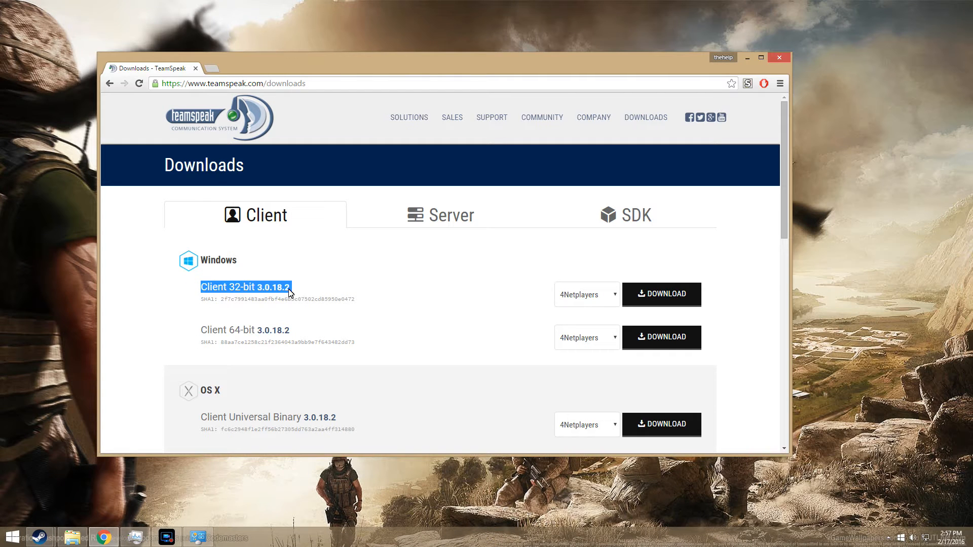
Highlight 'Client 32-bit 3.0.18.2' on the Downloads page, then minimize Chrome.
{"action": "double_click", "coordinate": [242, 329]}
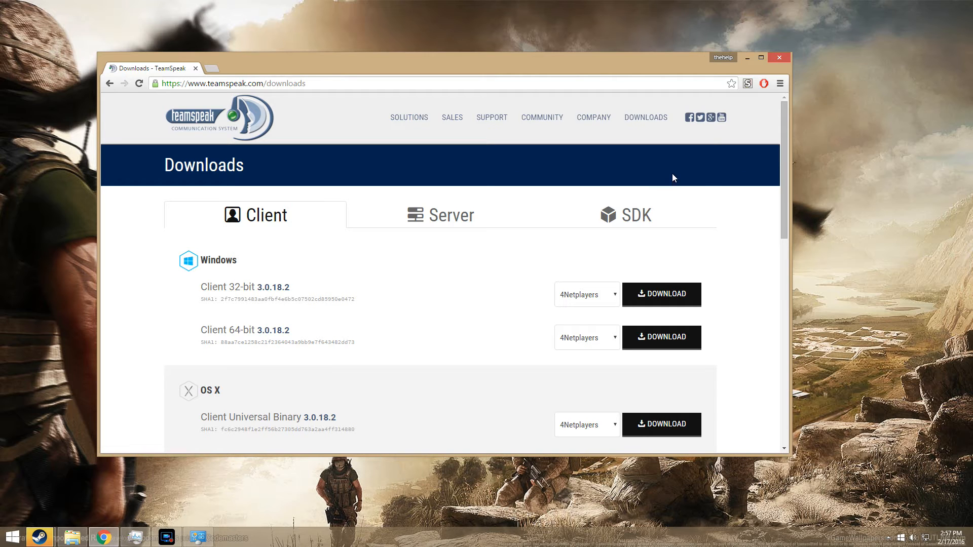
{"action": "left_click", "coordinate": [760, 57]}
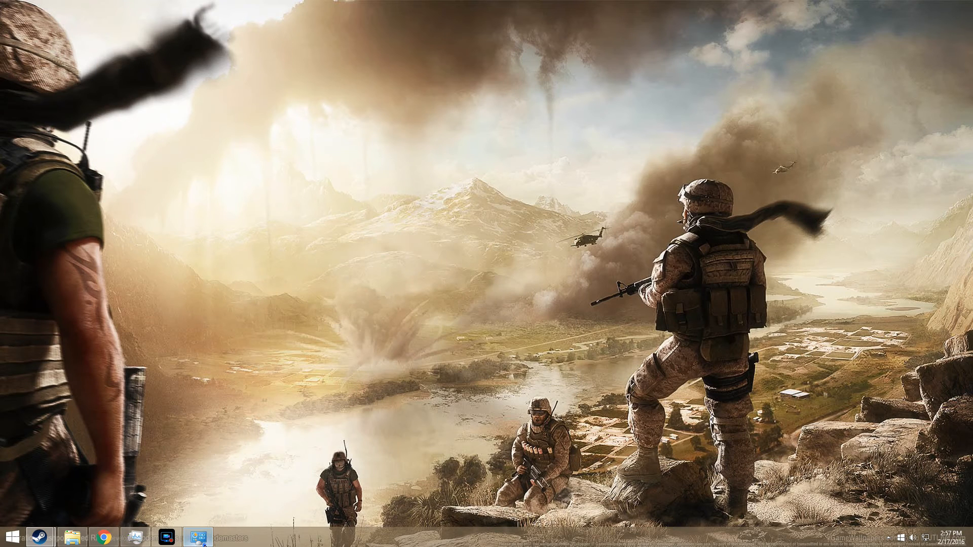
View the TeamSpeak 3 Client folder in C:\Program Files, then close File Explorer.
{"action": "left_click", "coordinate": [199, 536]}
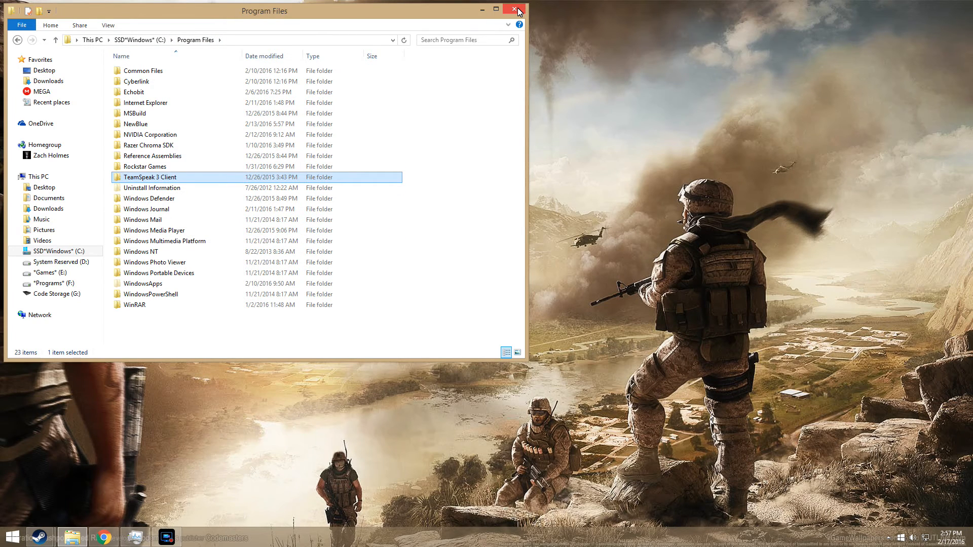
{"action": "left_click", "coordinate": [517, 10]}
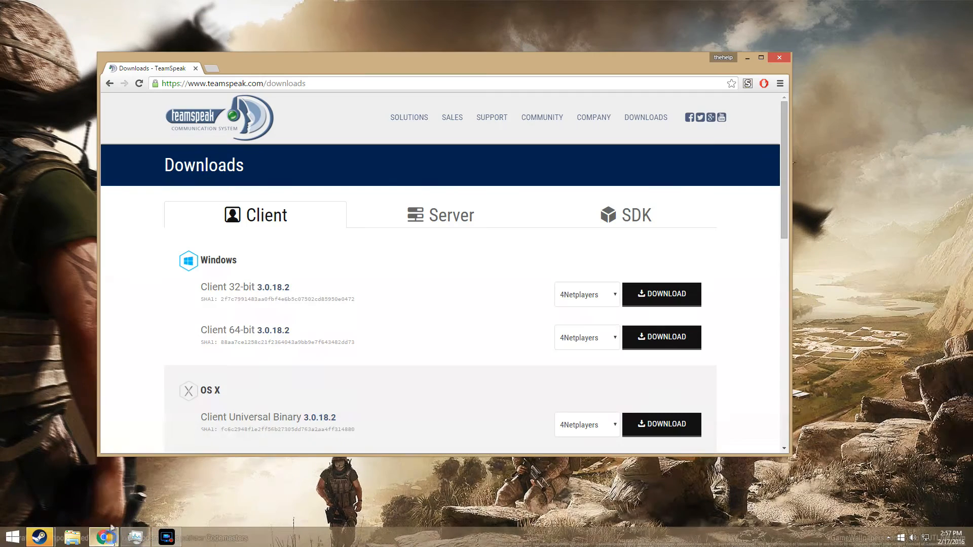
Highlight 'Client 64-bit 3.0.18.2' on the Downloads page, then close Chrome.
{"action": "left_click_drag", "start_coordinate": [200, 287], "coordinate": [328, 299]}
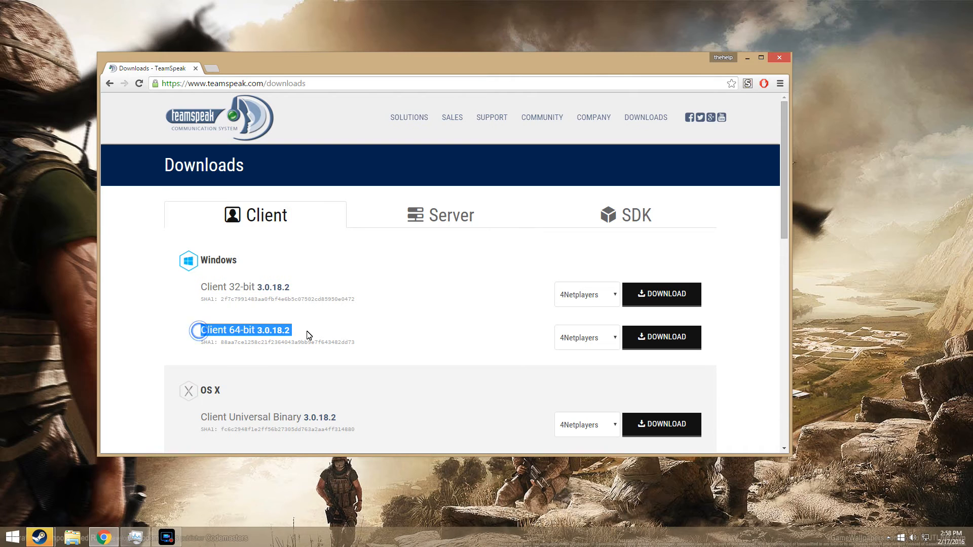
{"action": "mouse_move", "coordinate": [301, 295]}
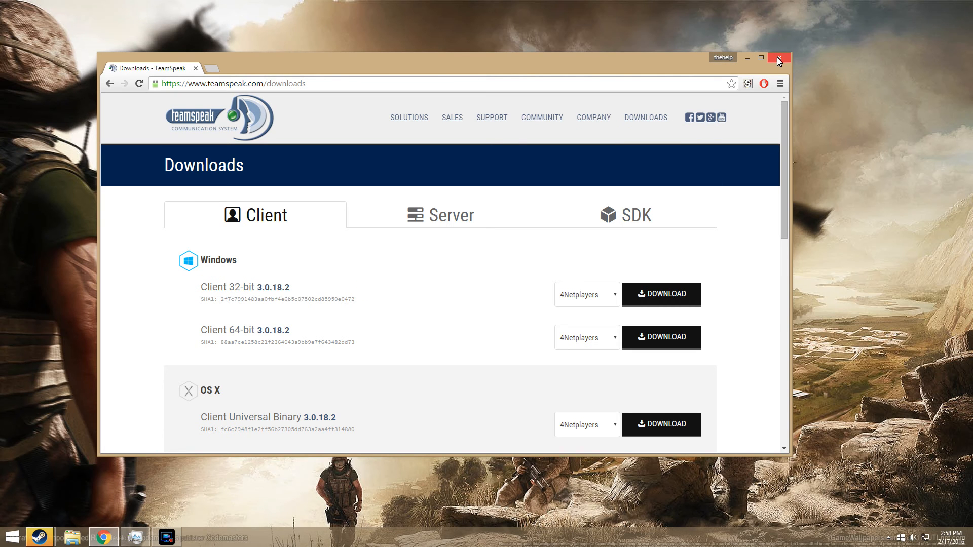
{"action": "left_click", "coordinate": [778, 57]}
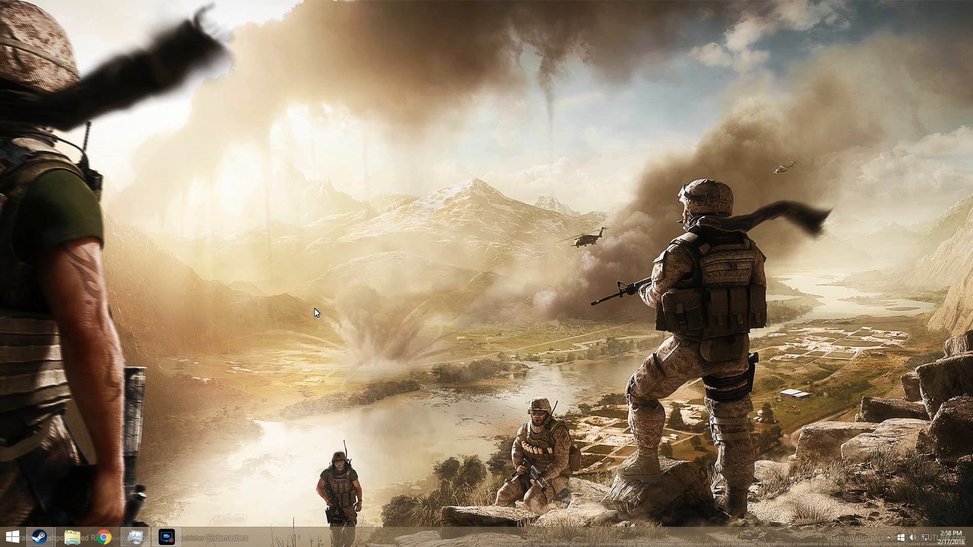